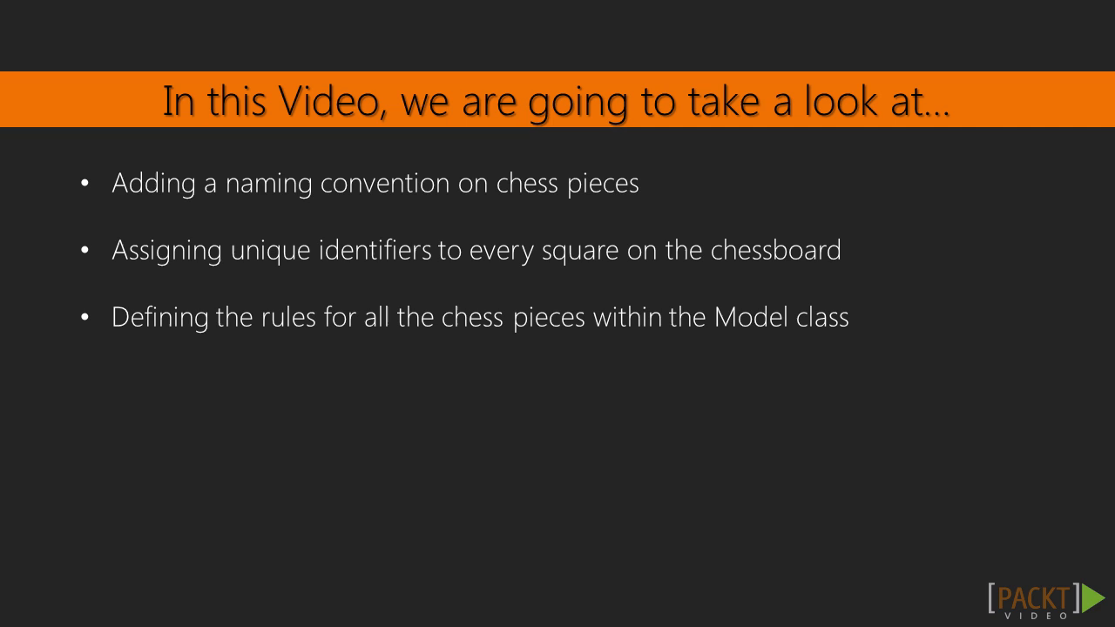
Mark the START_PIECES_POSITION dictionary in configurations.py, then open model.py from the 4.02 folder
key("Right")
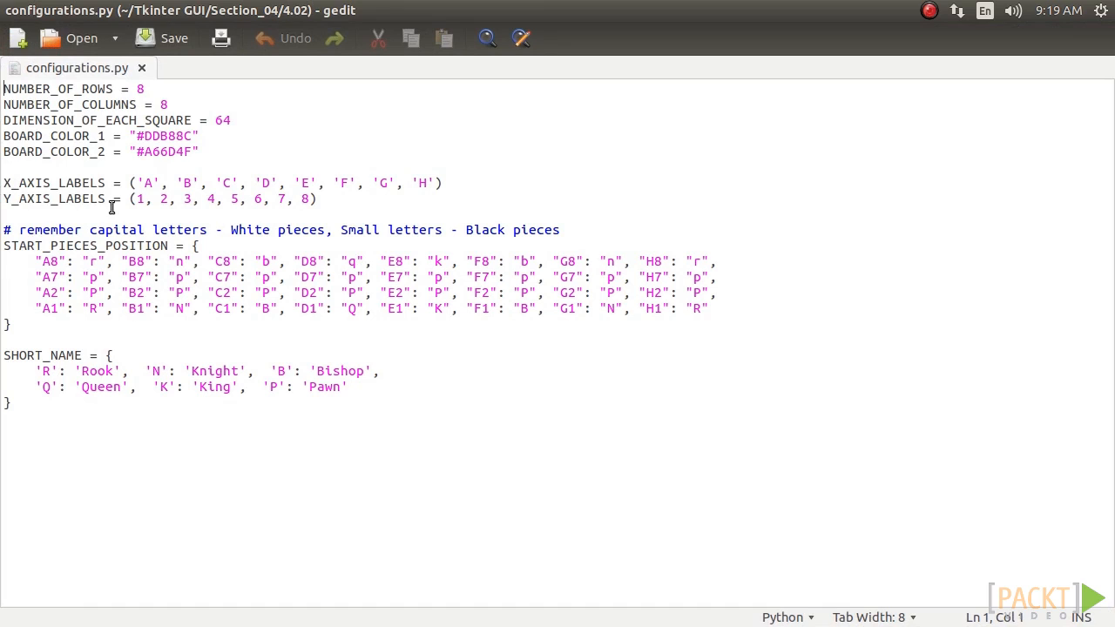
left_click_drag(3, 183, 317, 199)
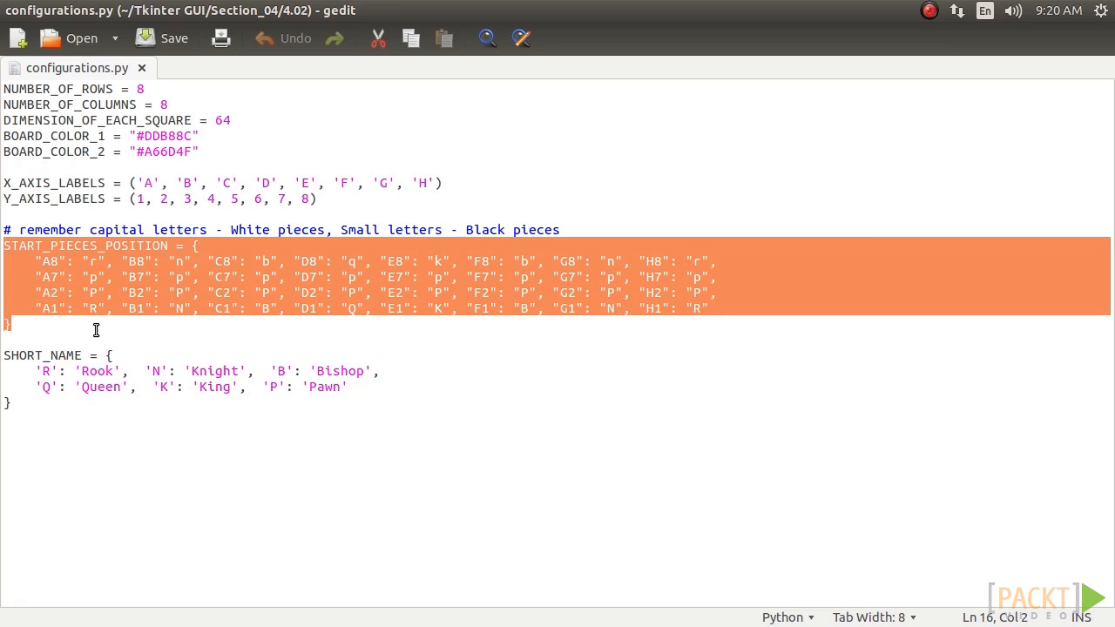
mouse_move(113, 308)
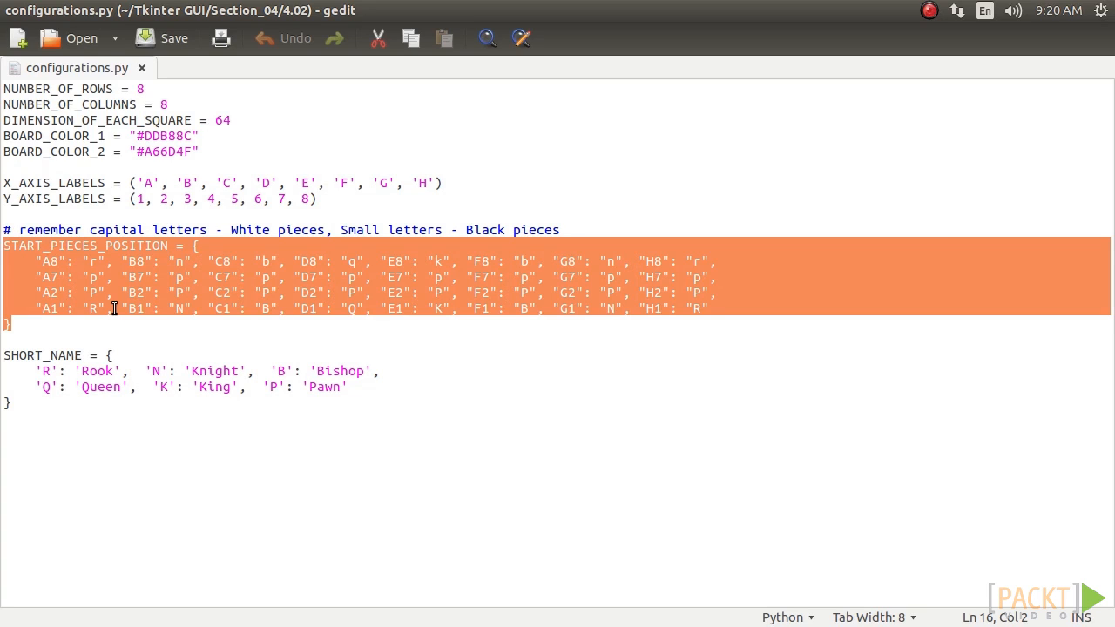
mouse_move(118, 317)
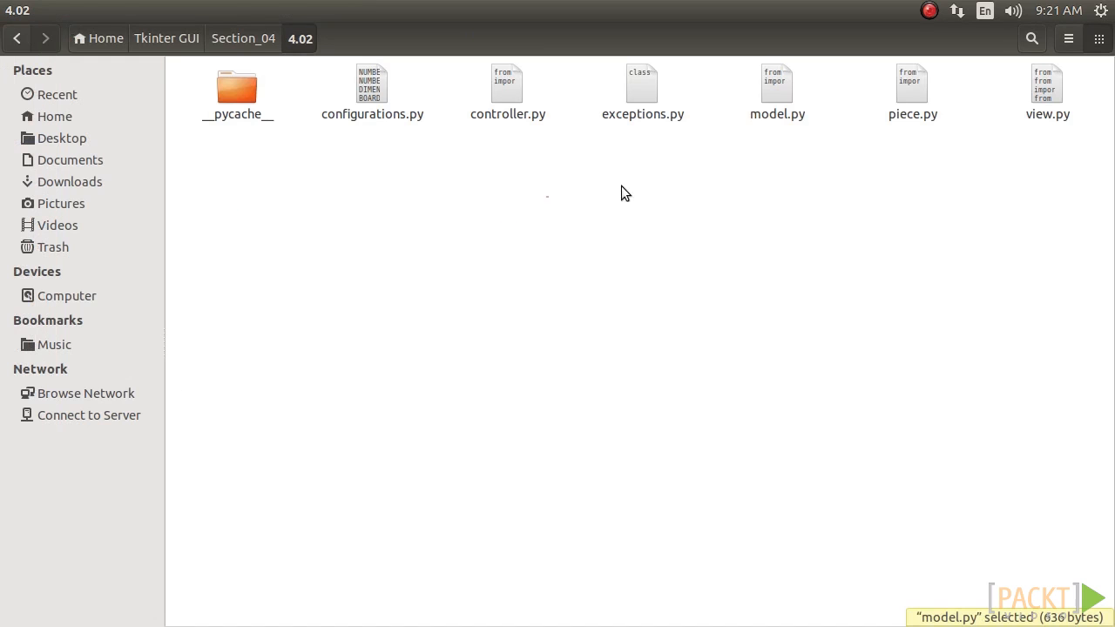
double_click(777, 83)
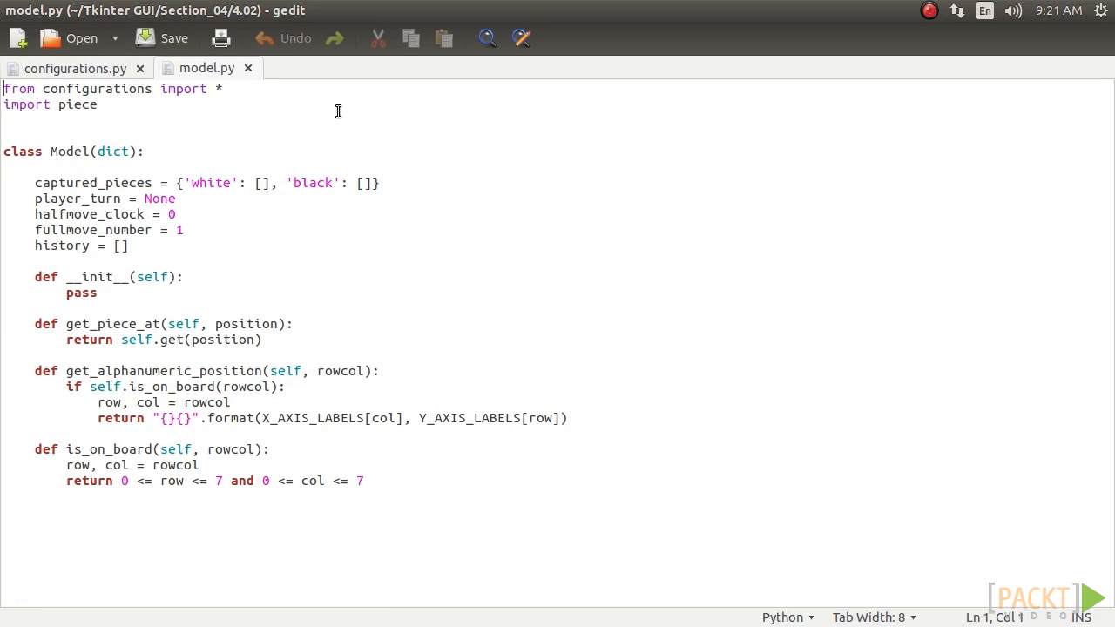
double_click(112, 152)
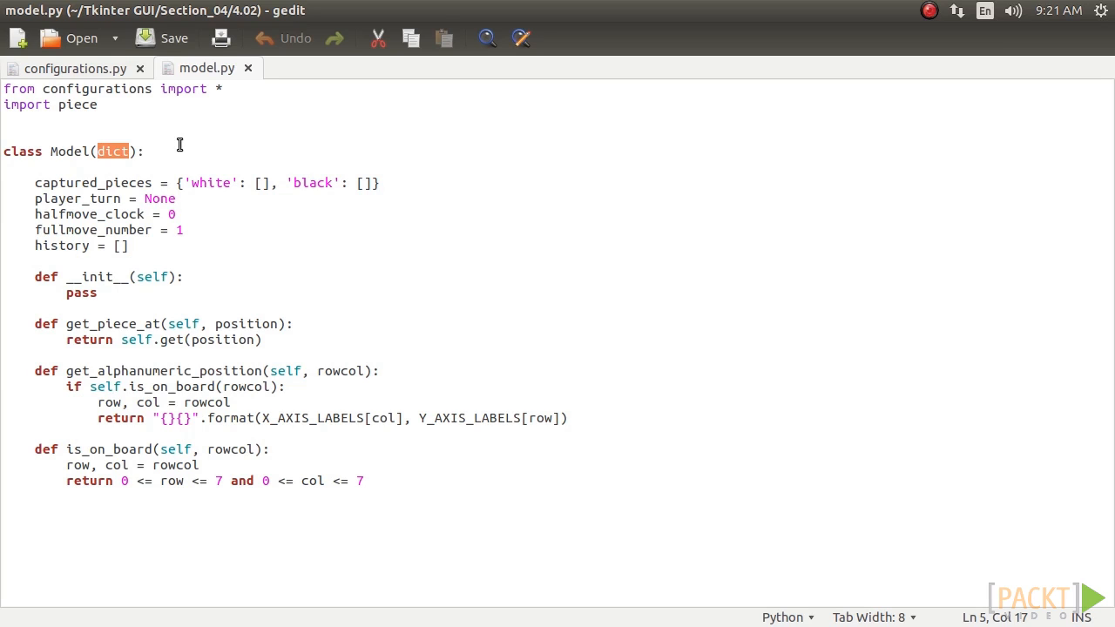
triple_click(70, 150)
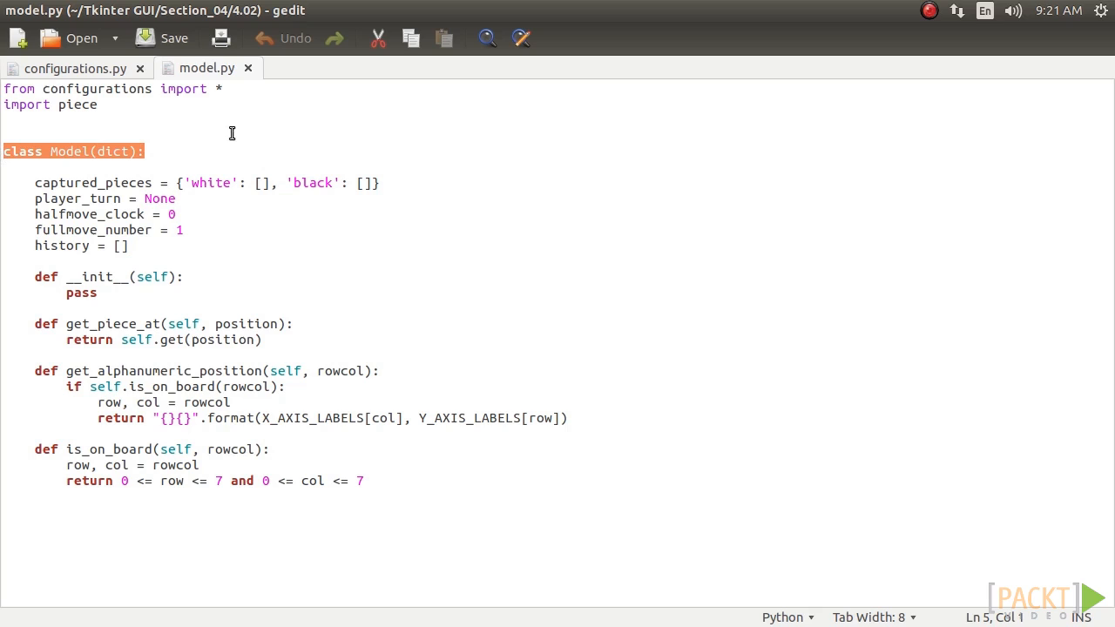
mouse_move(251, 160)
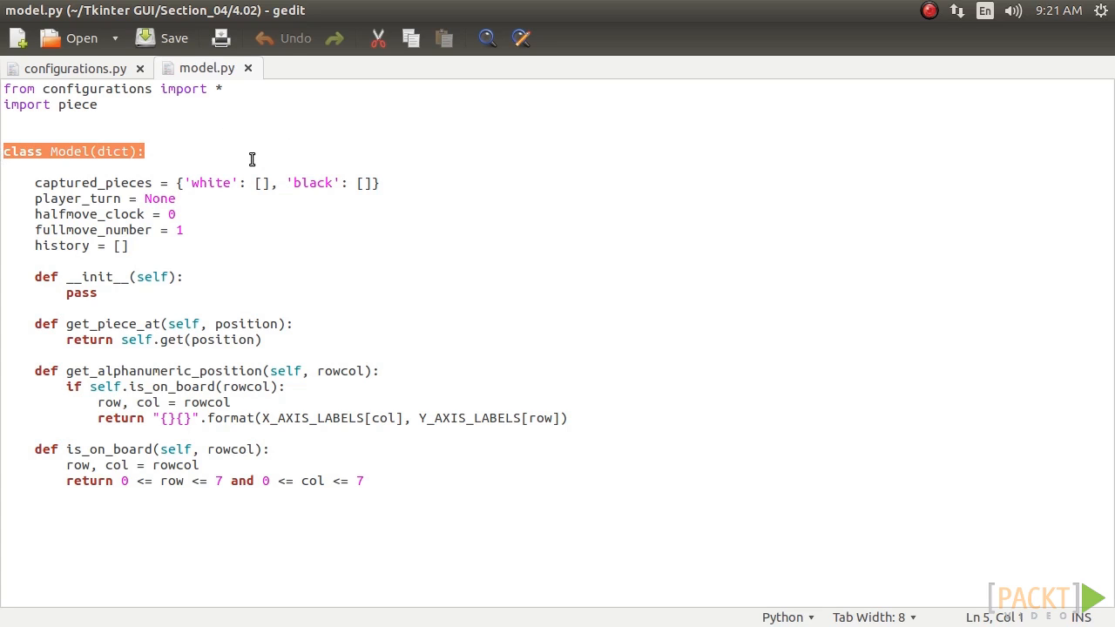
mouse_move(209, 173)
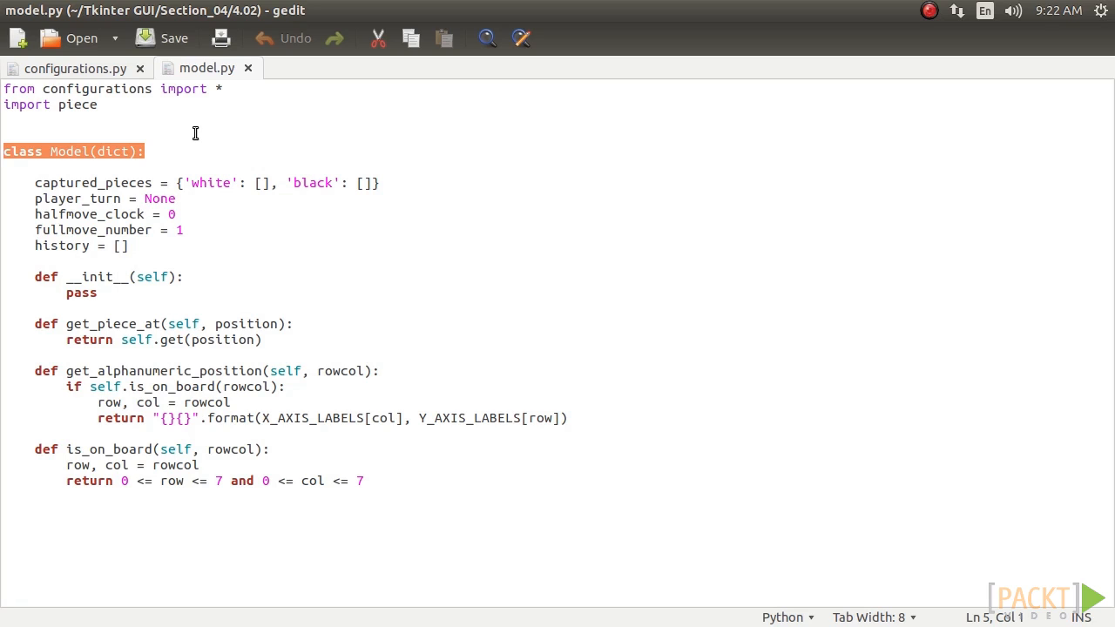
mouse_move(169, 152)
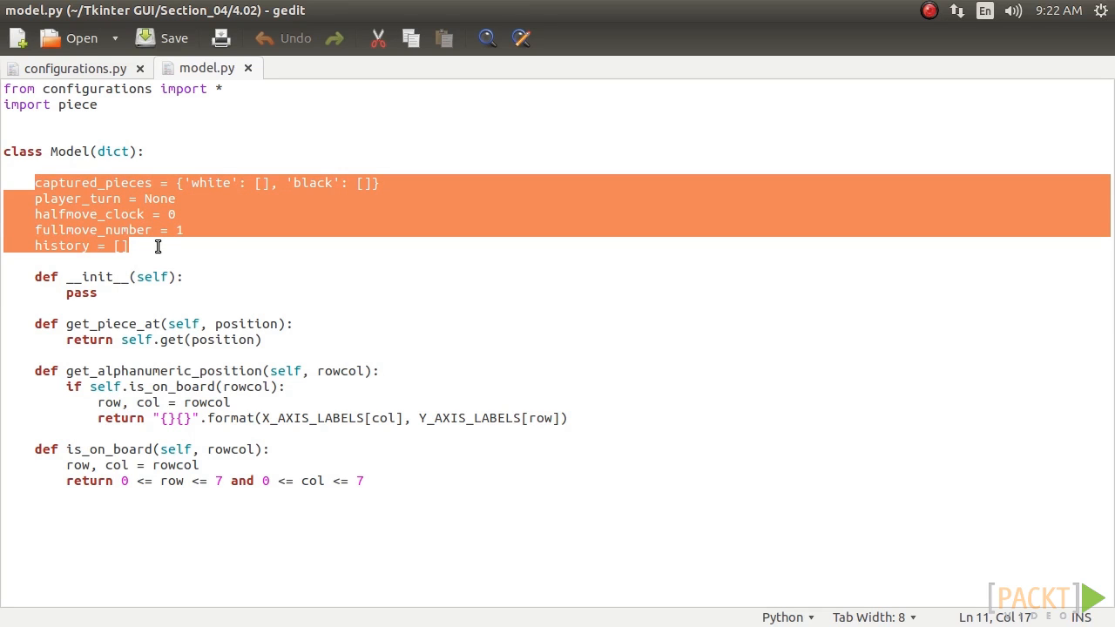
double_click(49, 214)
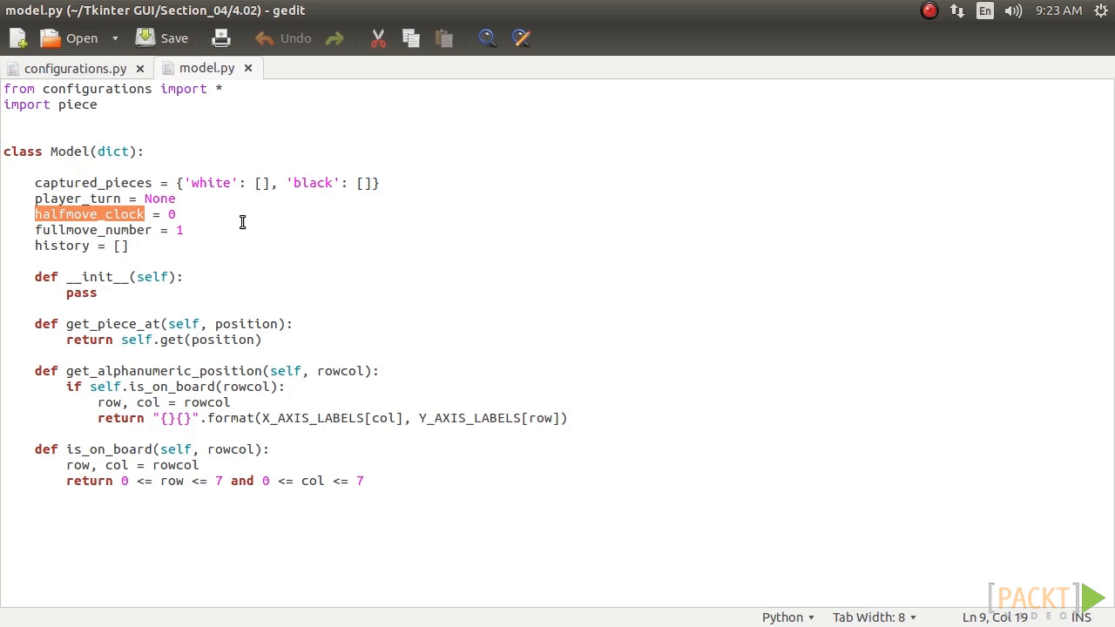
double_click(94, 230)
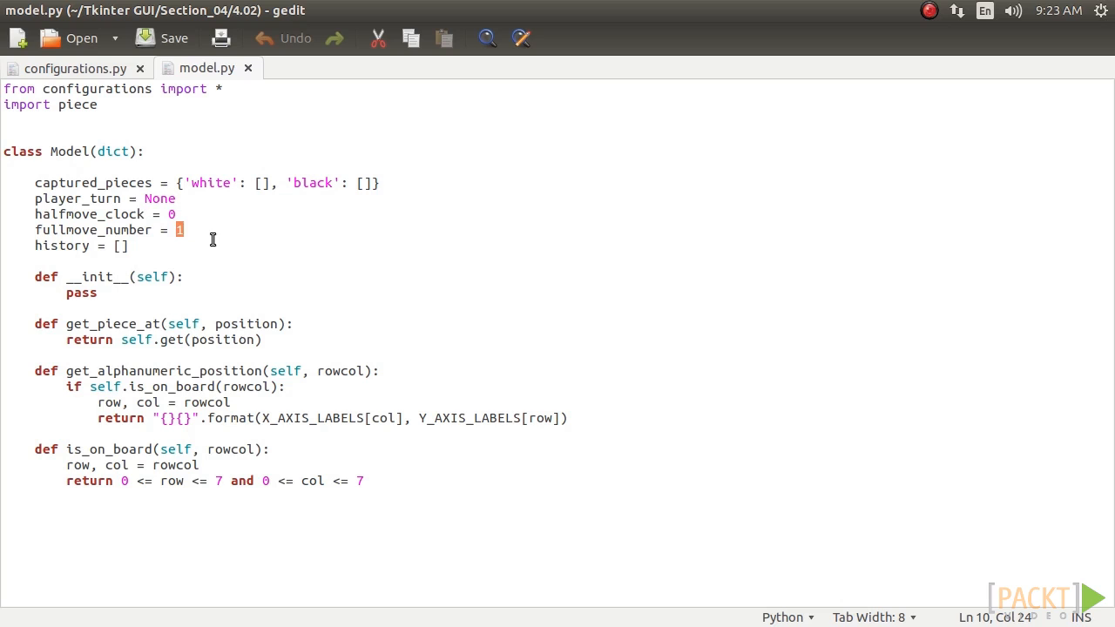
left_click_drag(35, 370, 583, 427)
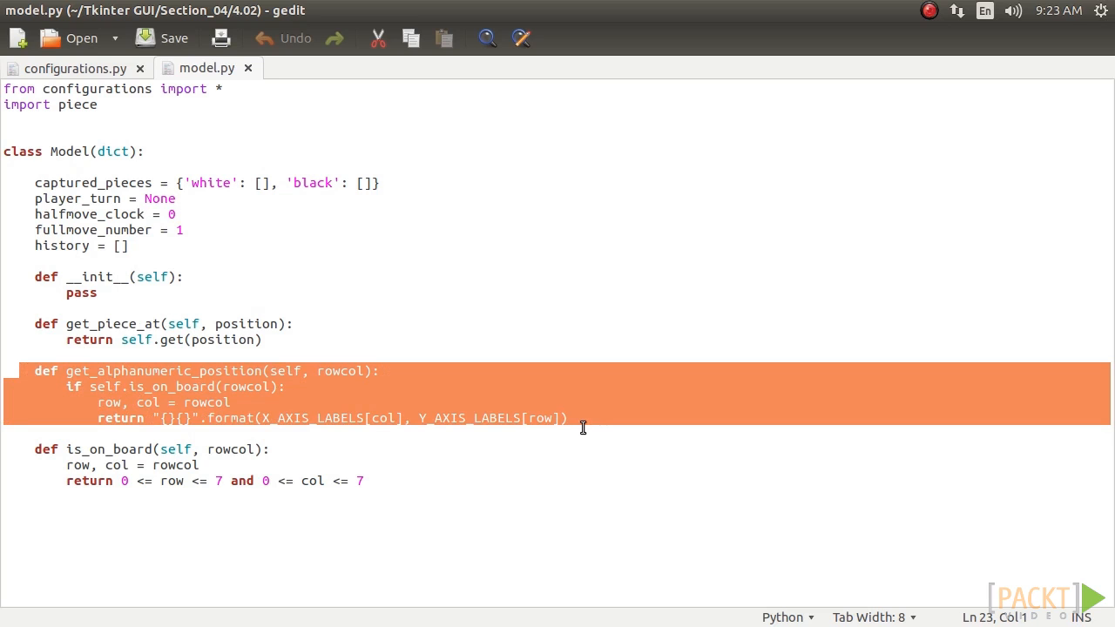
mouse_move(581, 435)
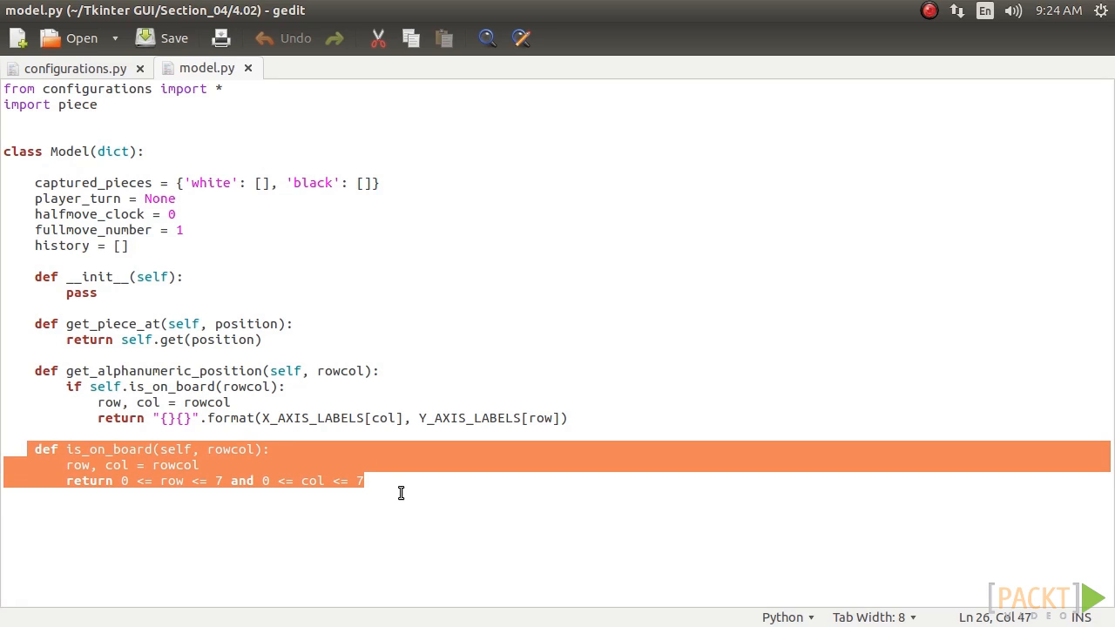
mouse_move(390, 498)
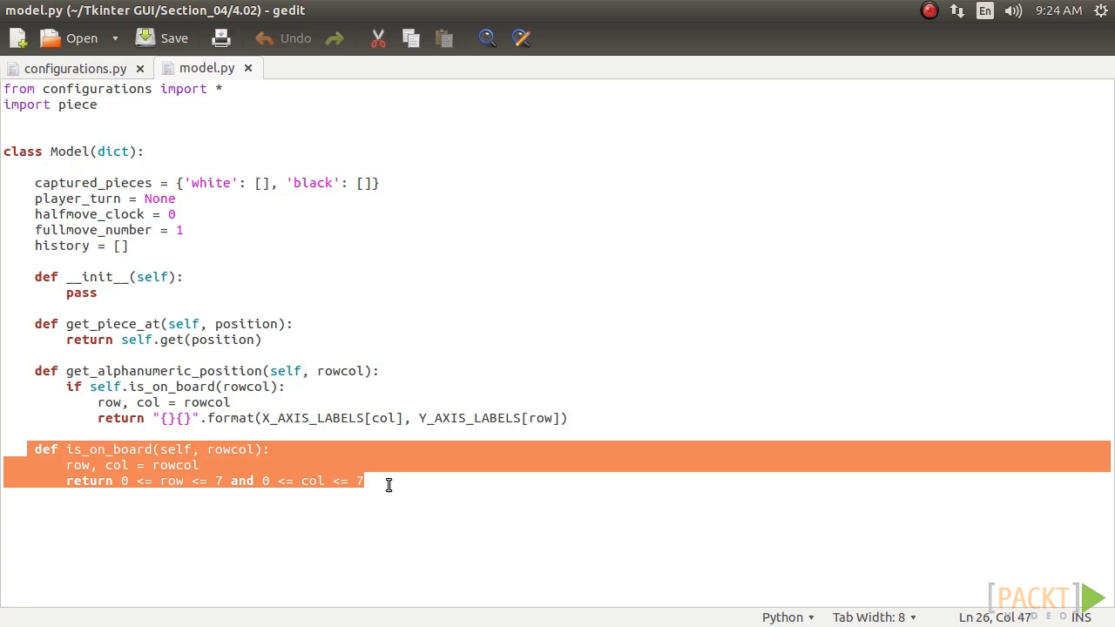
left_click(366, 481)
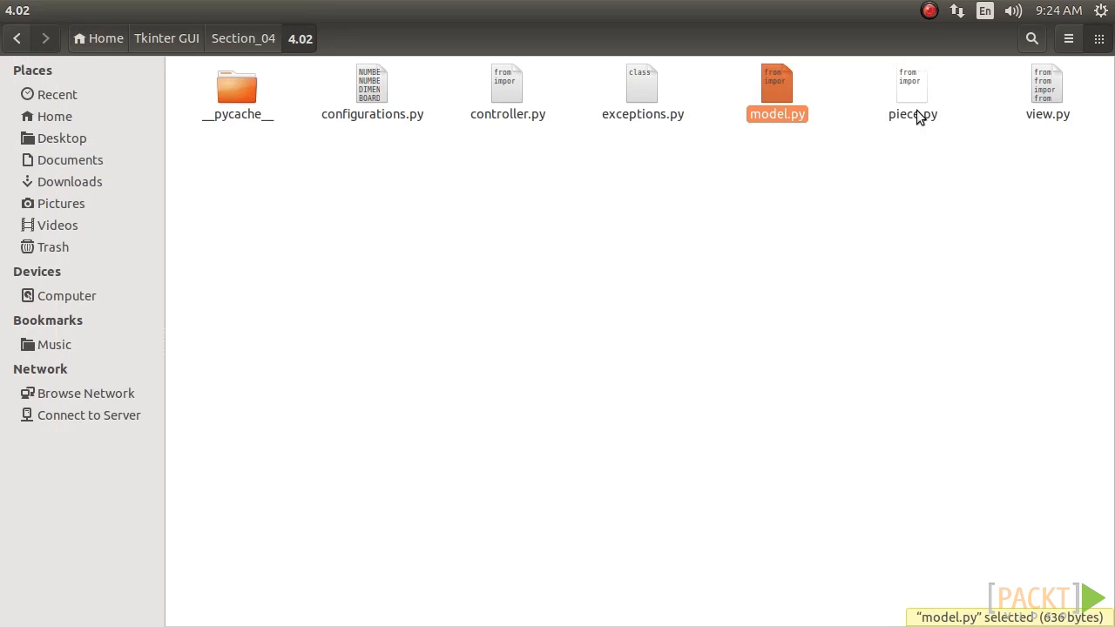
mouse_move(920, 98)
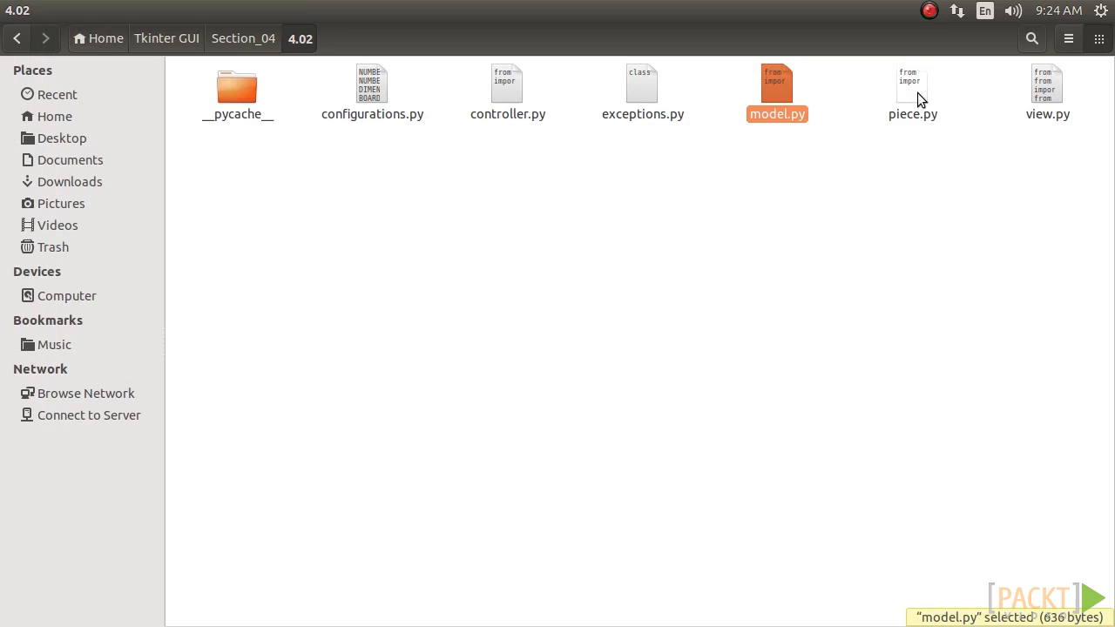
Open piece.py from the 4.02 folder as a third gedit tab
double_click(910, 84)
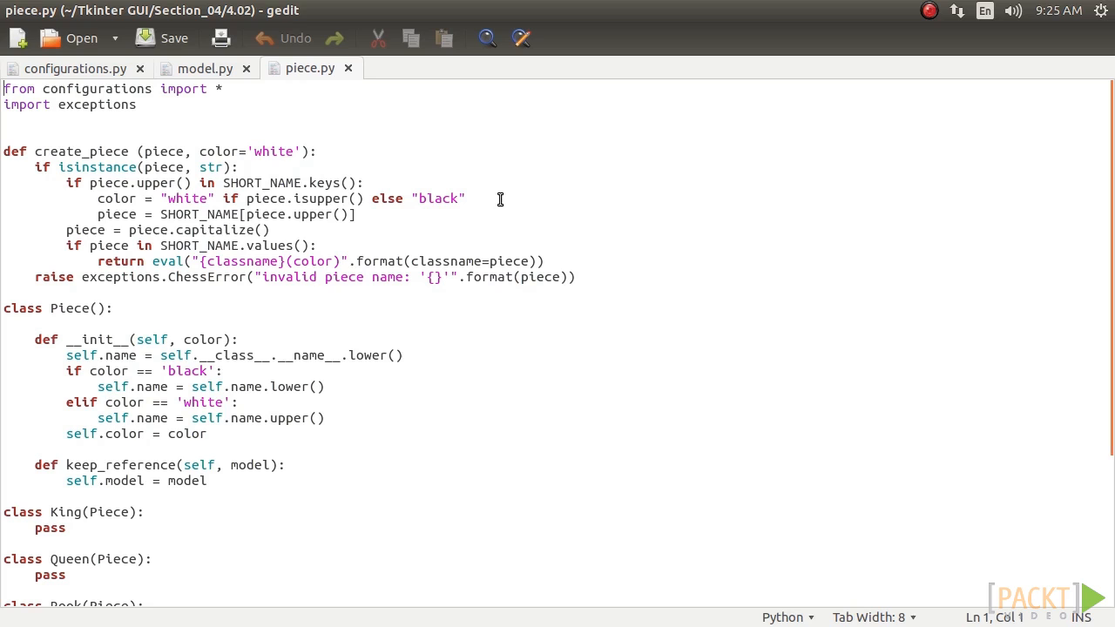
Return to the model.py tab and mark its 'import piece' line
left_click(205, 68)
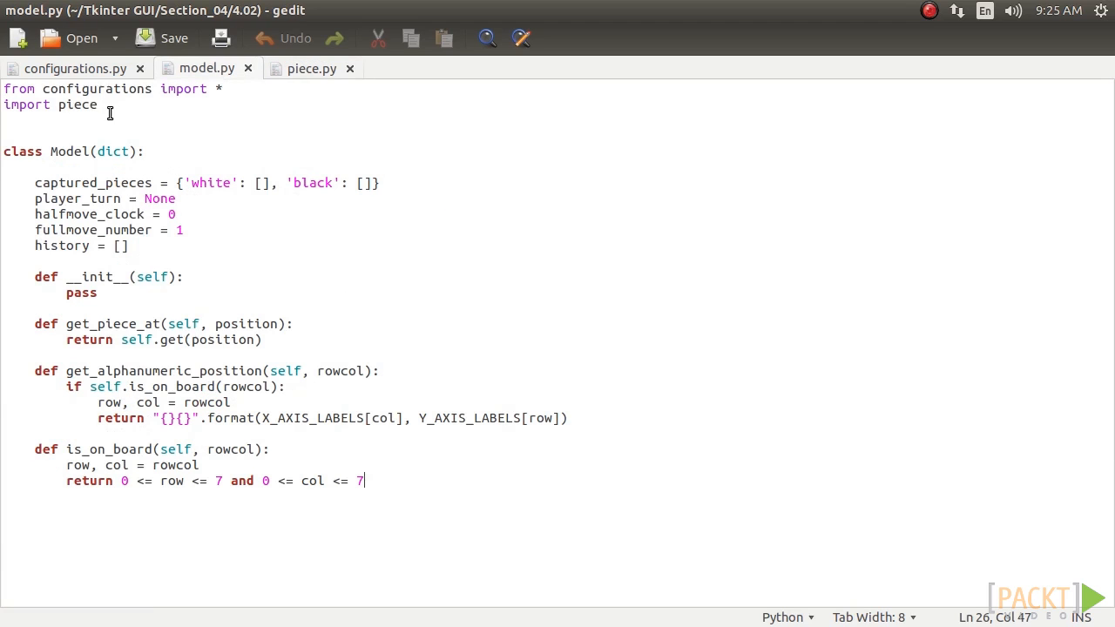
triple_click(49, 105)
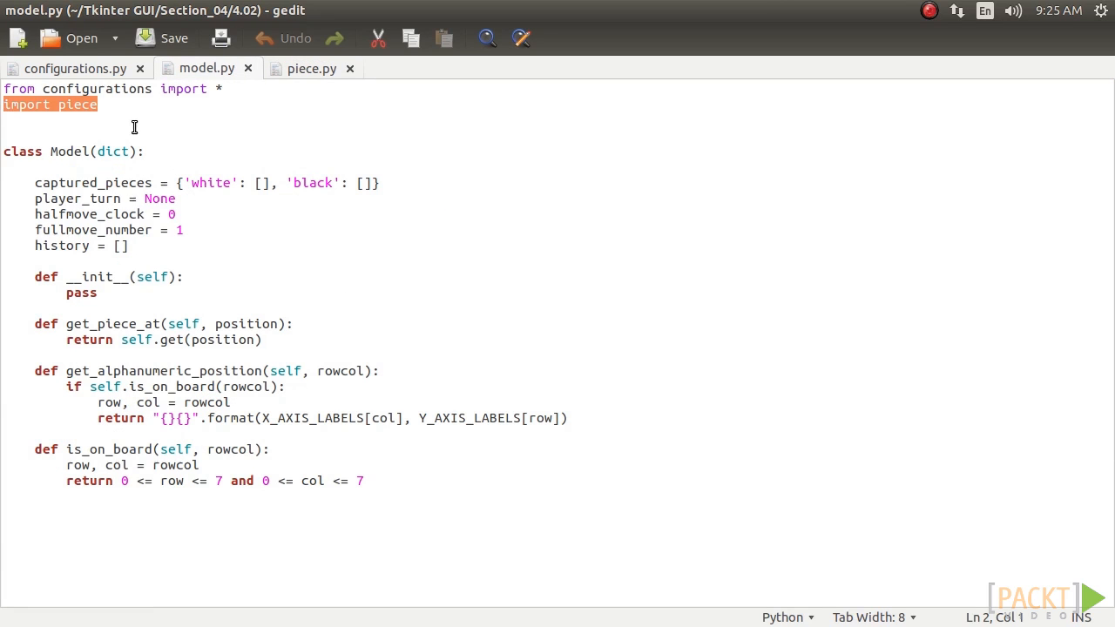